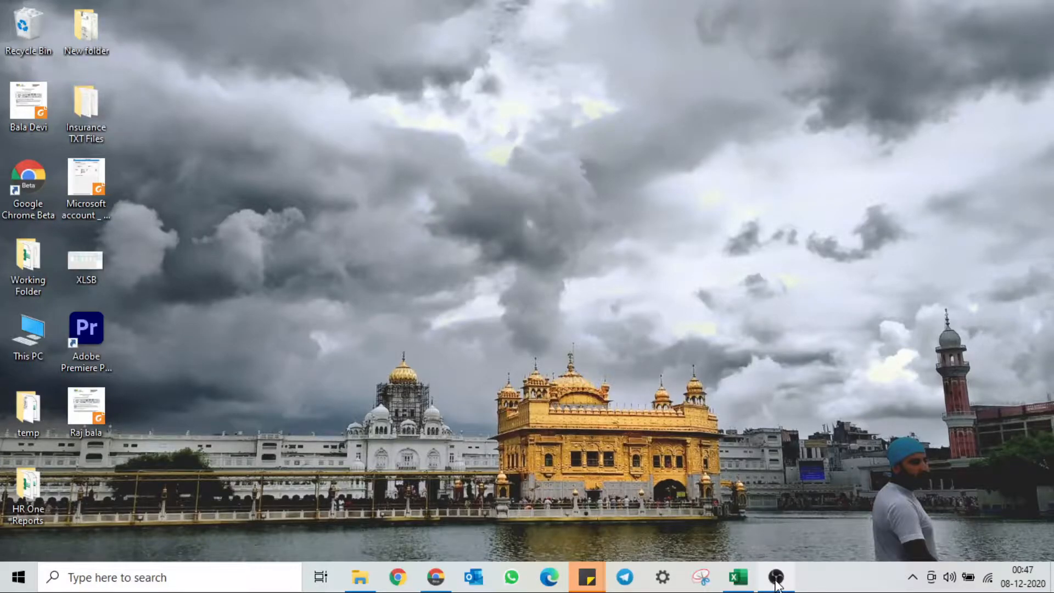
Switch to the Book1 workbook holding the vendor sales table and TDS rate list
click(738, 576)
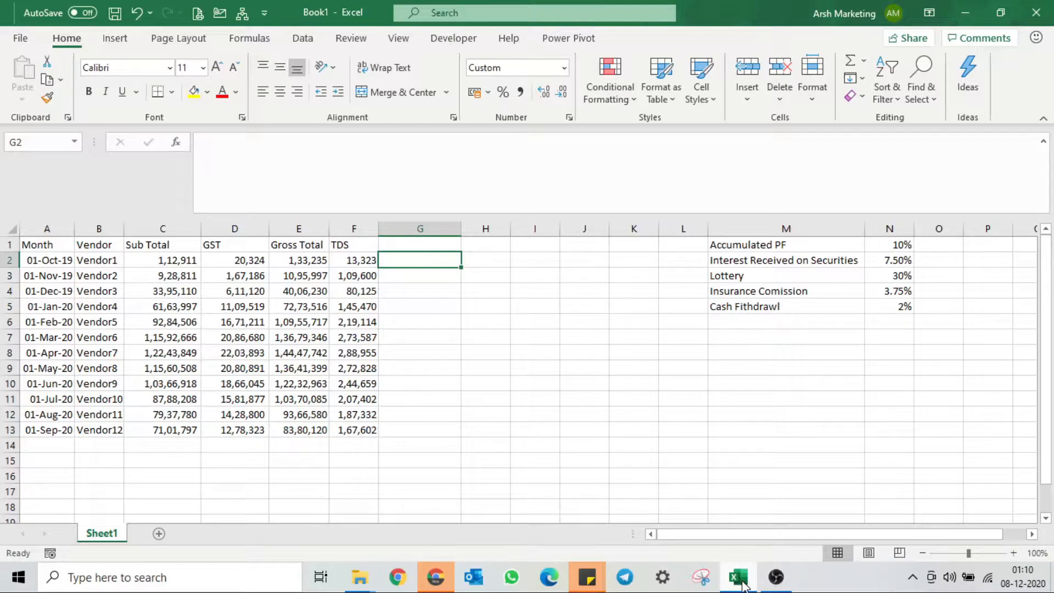
Review the rate labels in M1:N5 — Accumulated PF, Insurance Comission 3.75% — and the last Cash Withdrawl entry
click(786, 243)
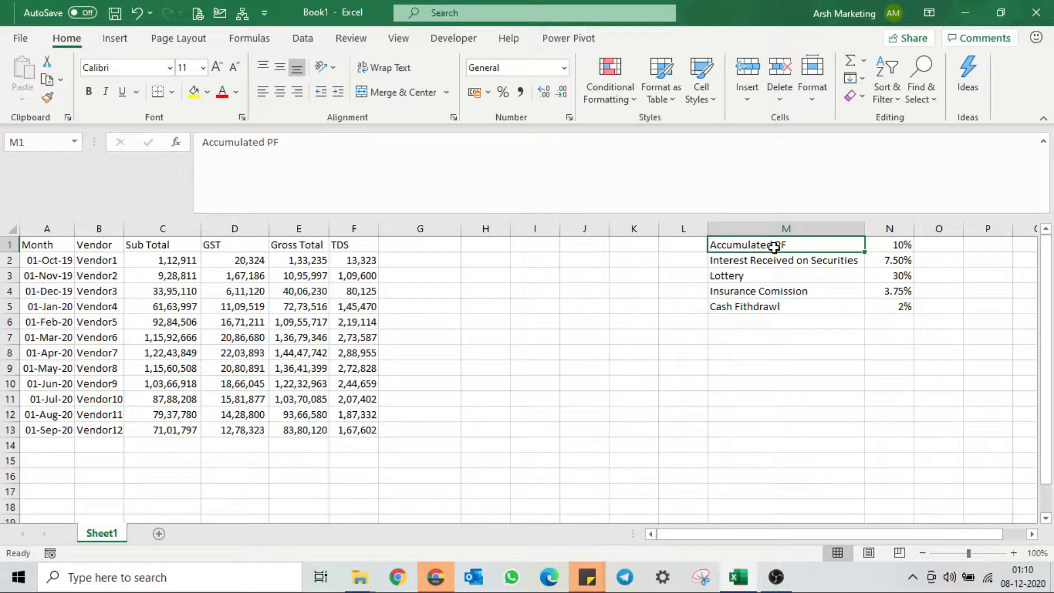
click(785, 260)
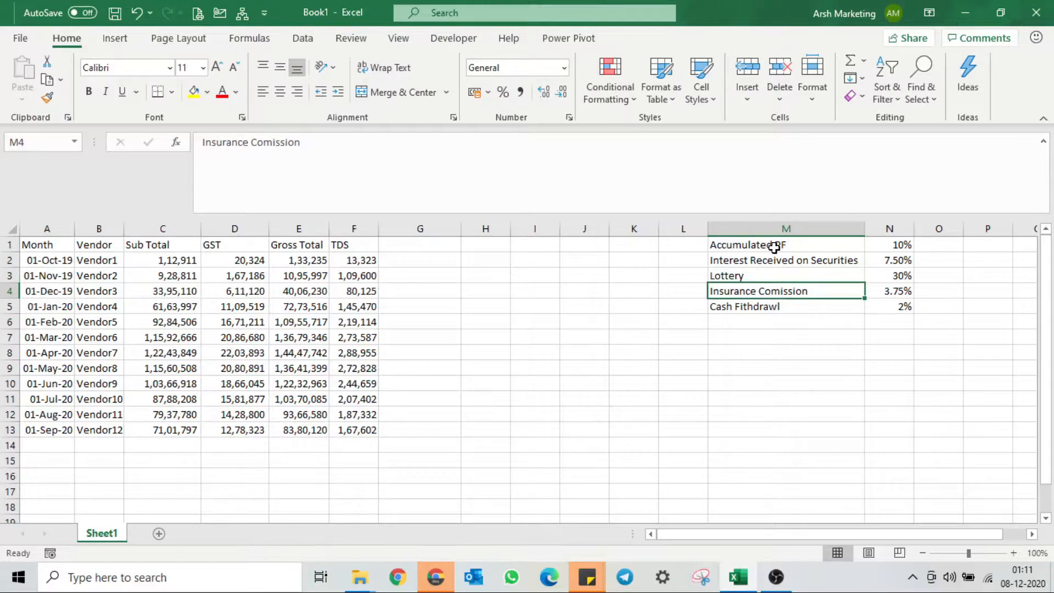
click(889, 290)
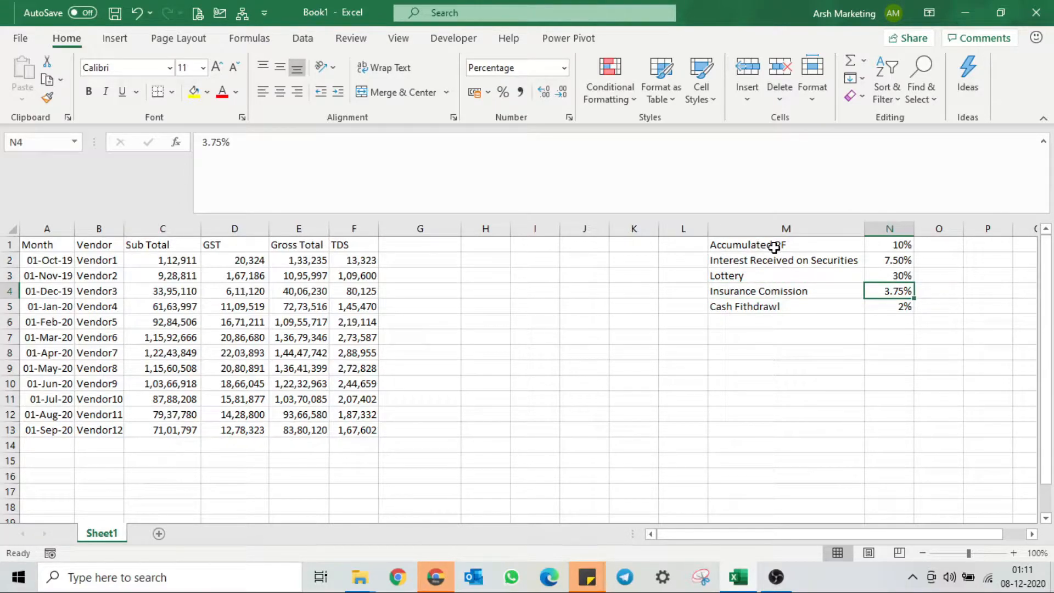
click(785, 306)
text(=LAMBDA()
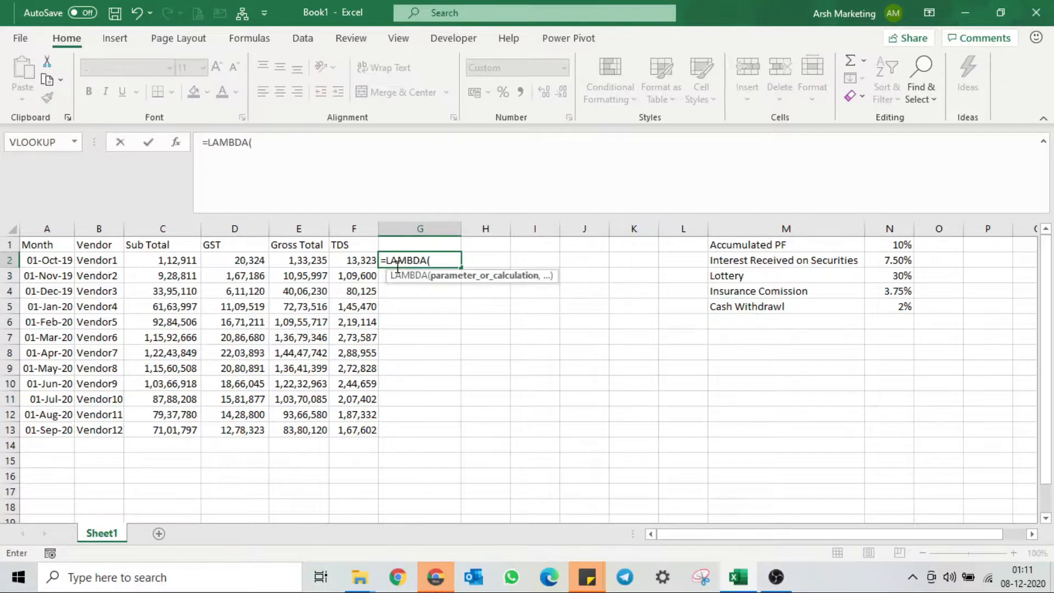
Enter =LAMBDA(Subtotal,GST,(Subtotal+GST)*10%) in G2, which shows #CALC!
text(sUBT)
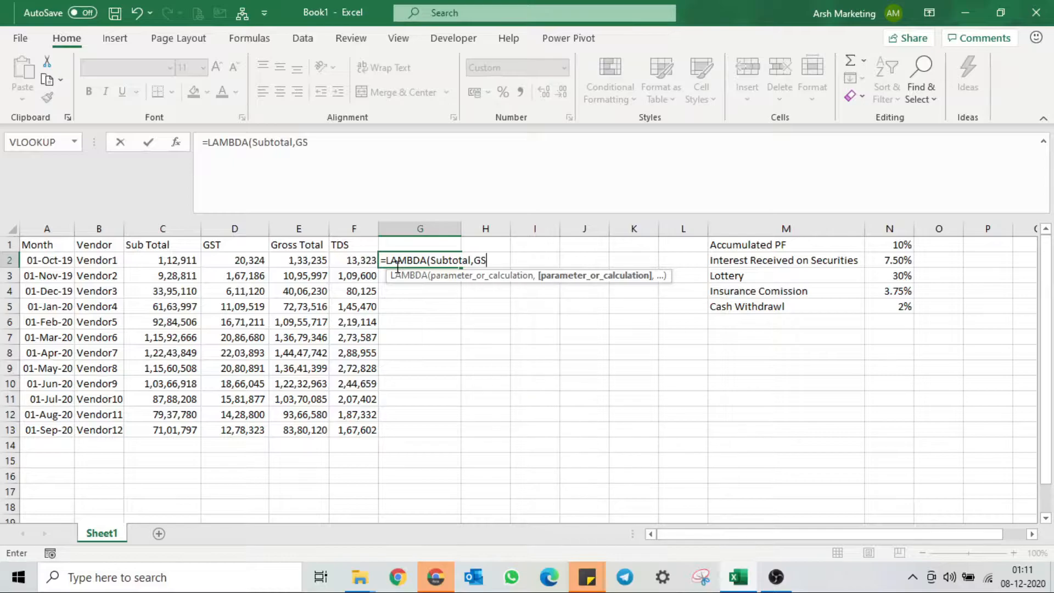
text(T,)
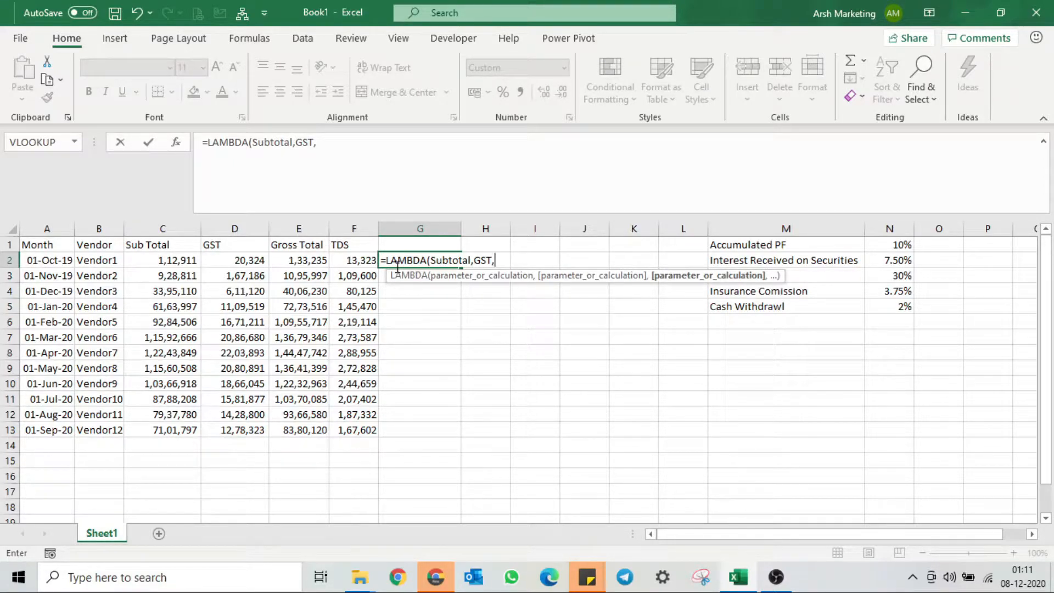
text(()
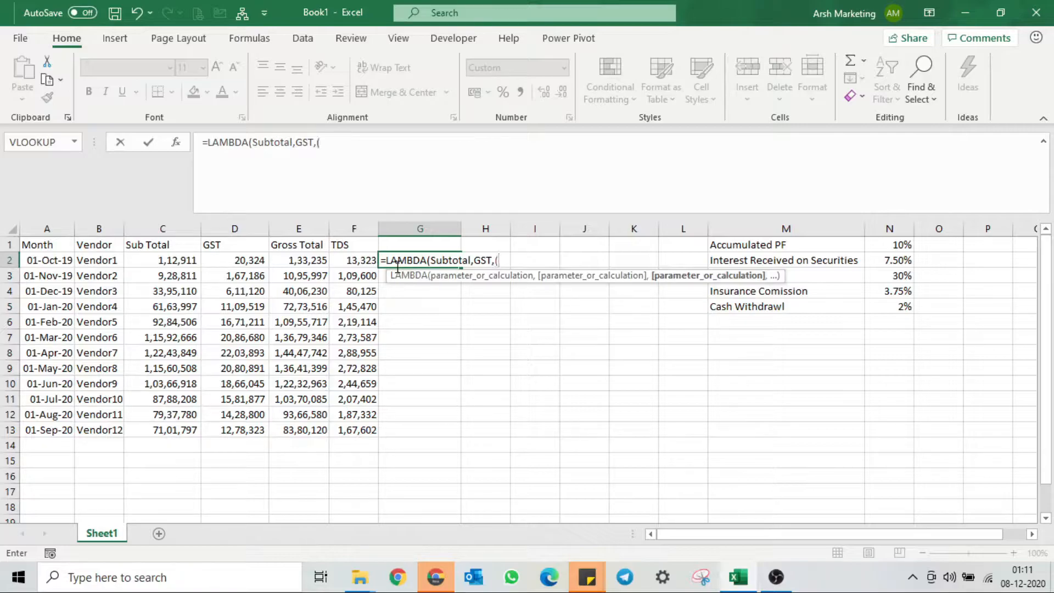
text((Subs)
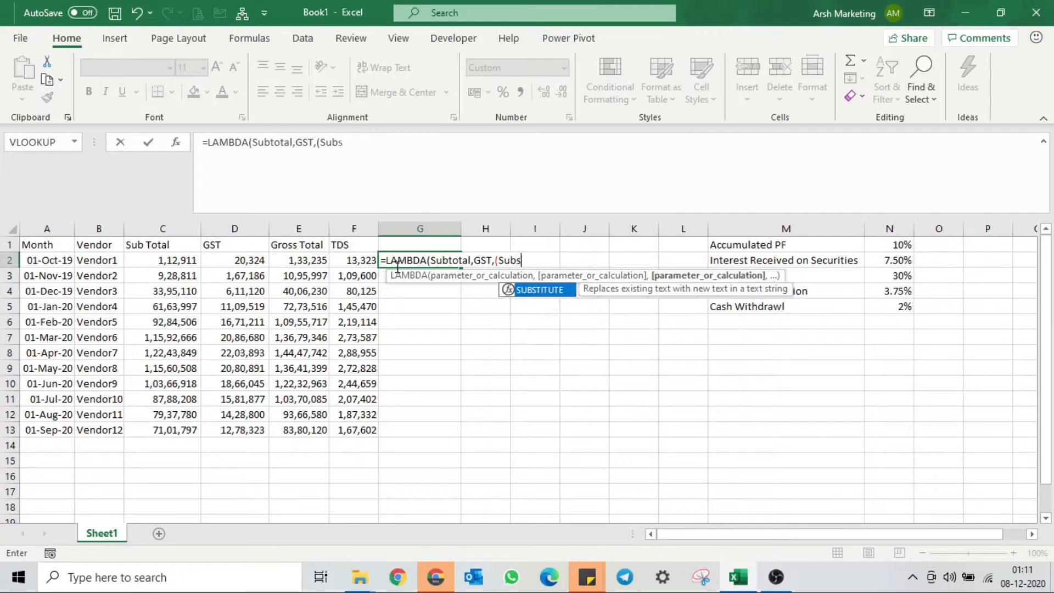
text(total)
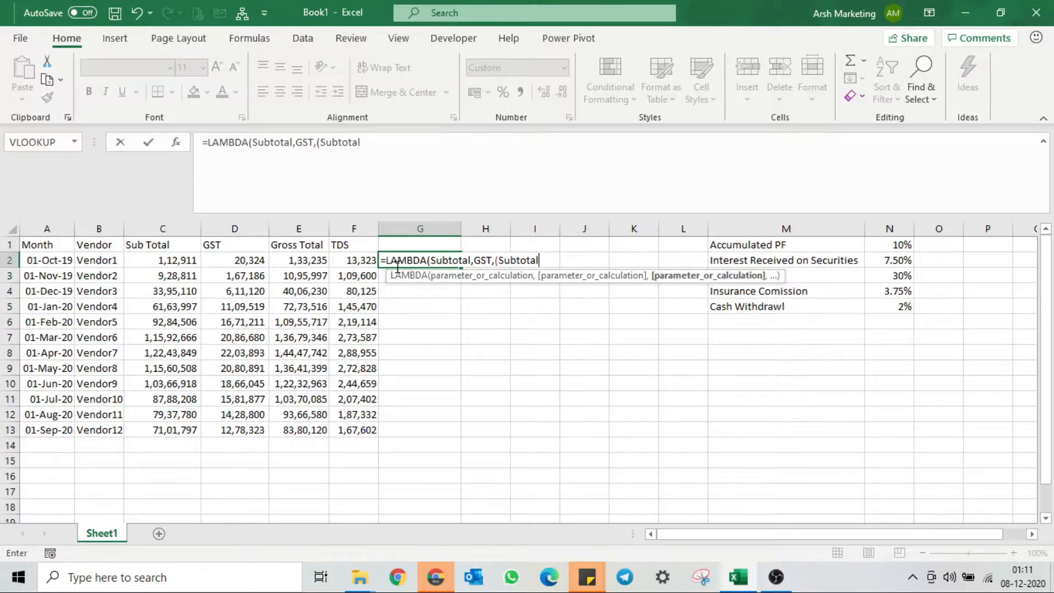
text(+)
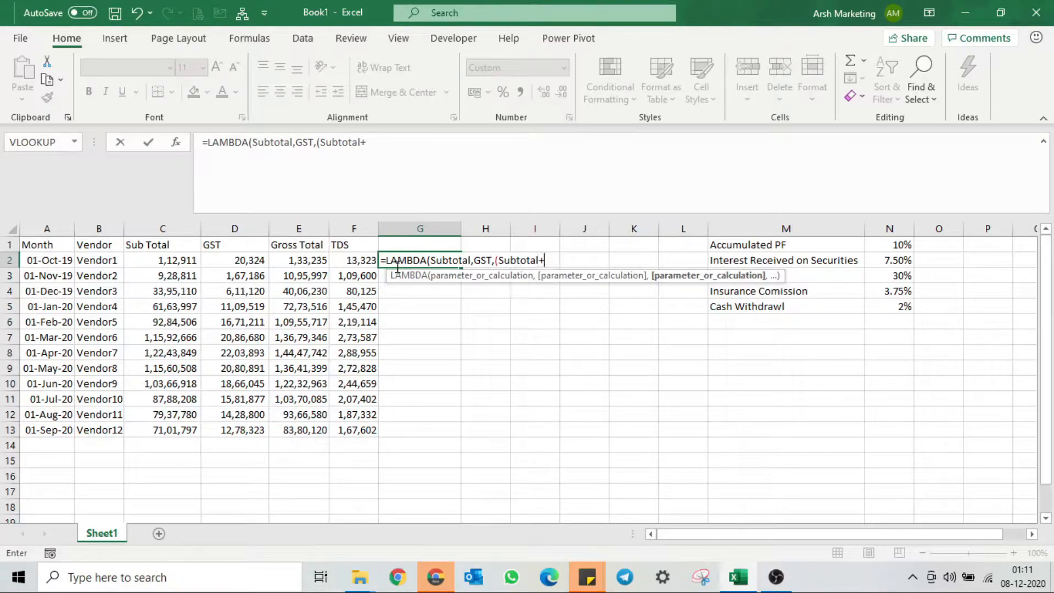
text(GS)
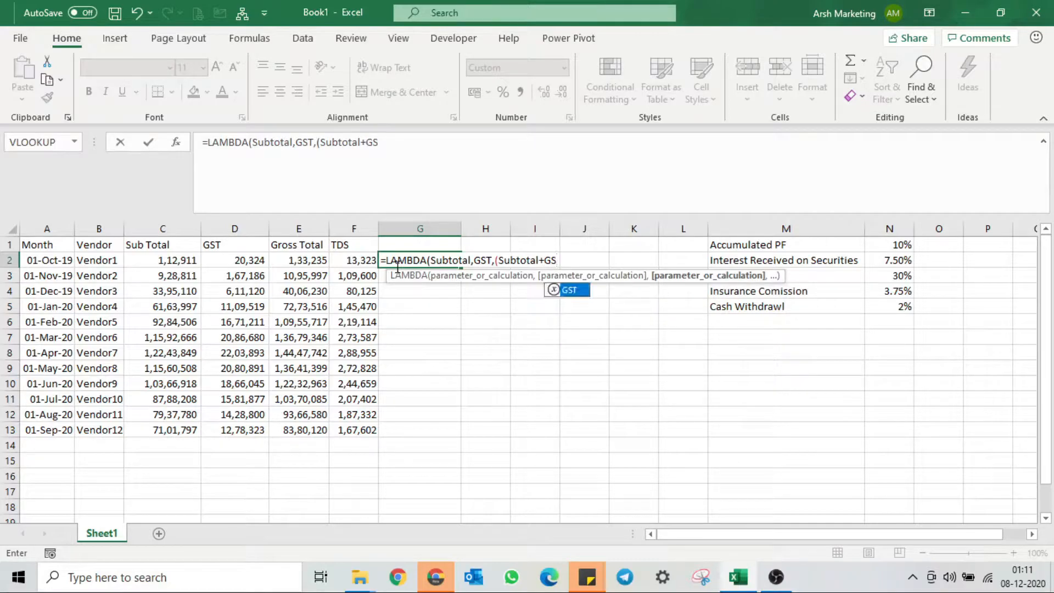
text(T)
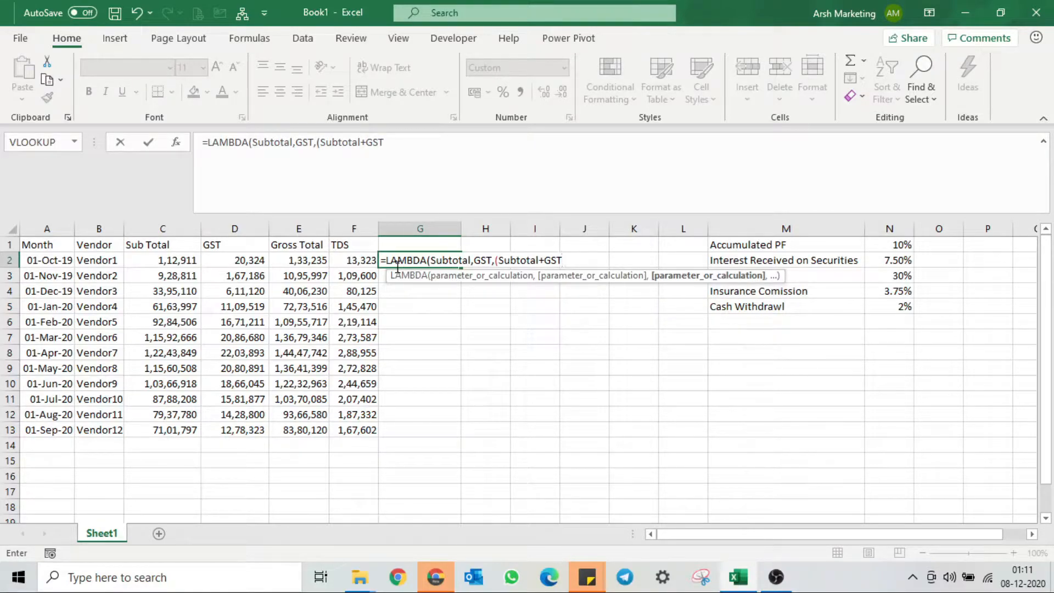
text()*10)
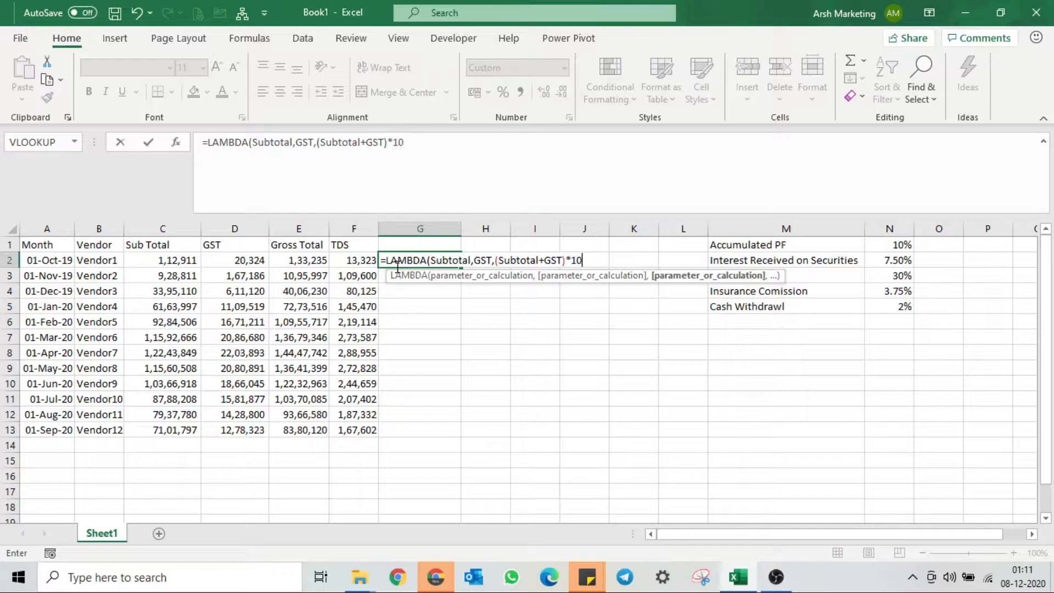
text(%)
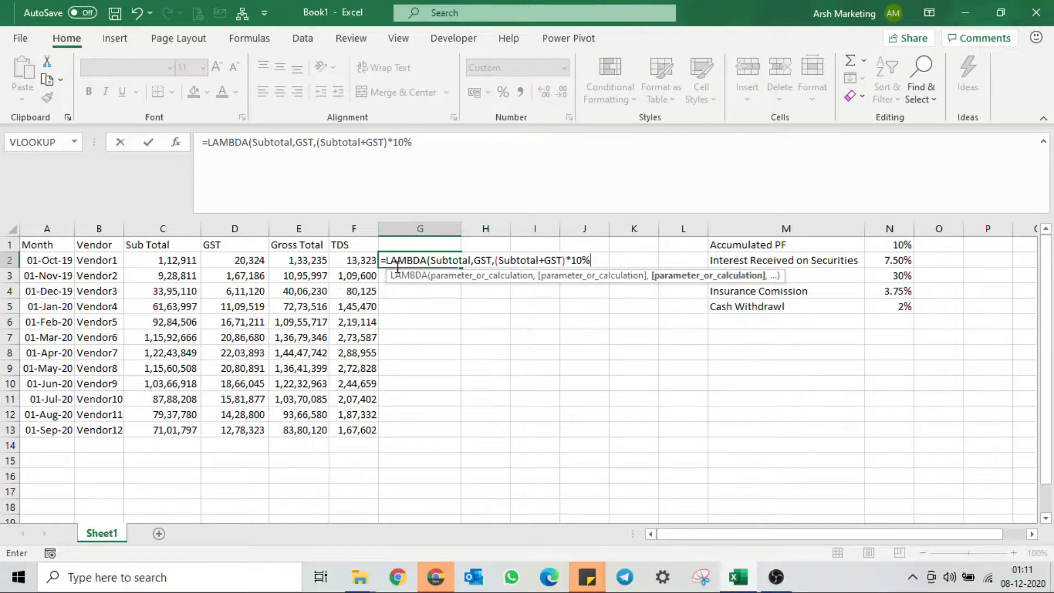
key(Return)
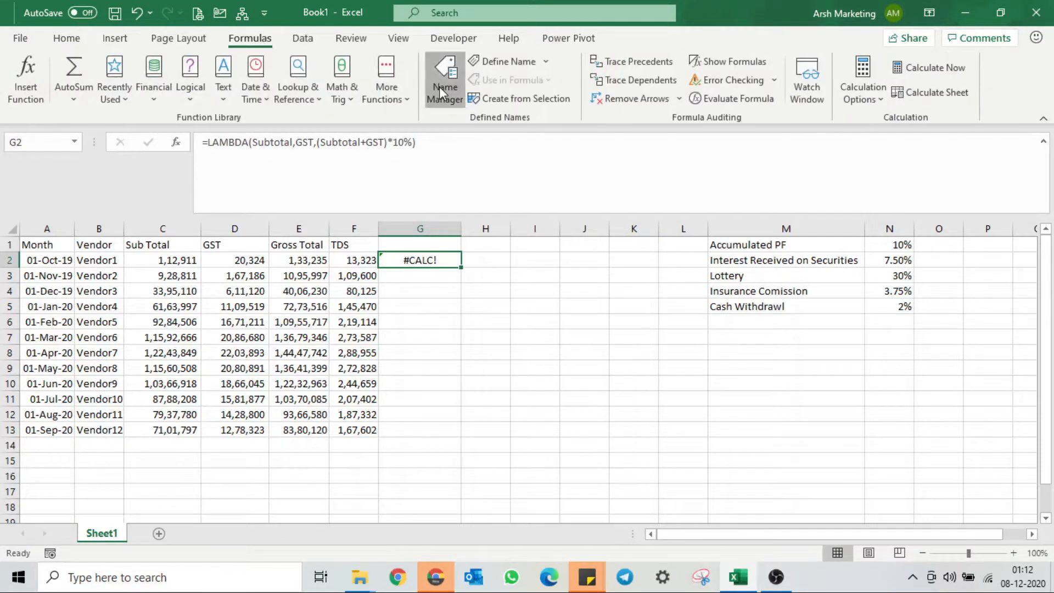
Define the name Accumulated_PF referring to =LAMBDA(Subtotal,GST,(Subtotal+GST)*10%)
click(508, 61)
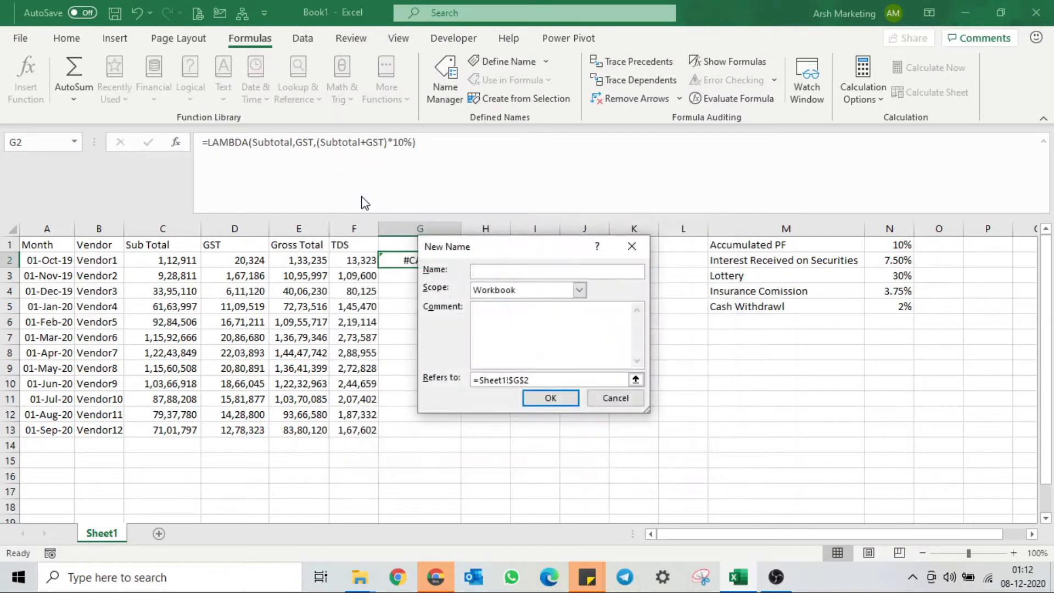
text(Accumua)
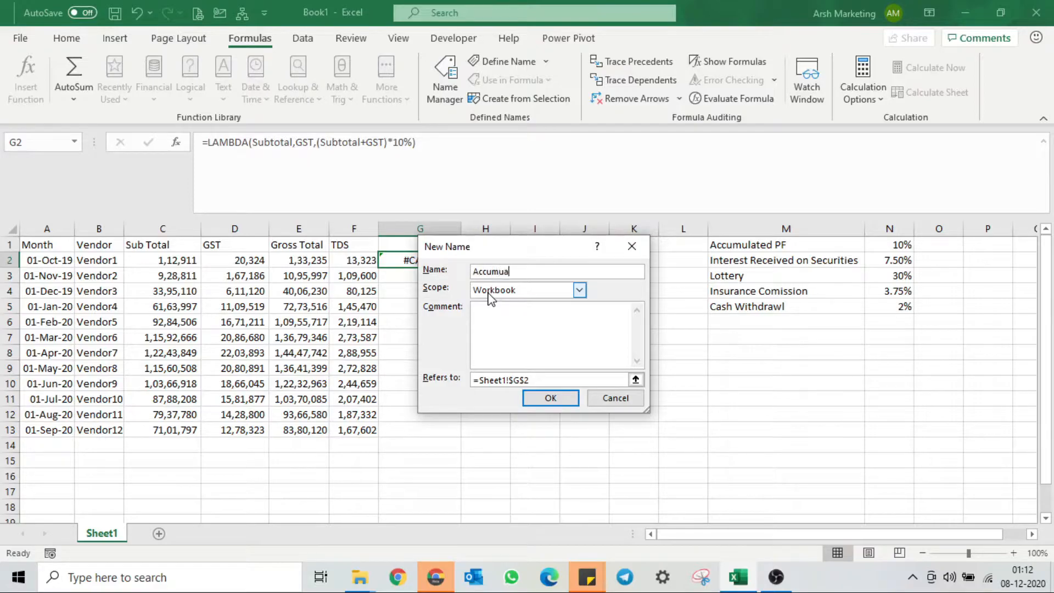
text(ted)
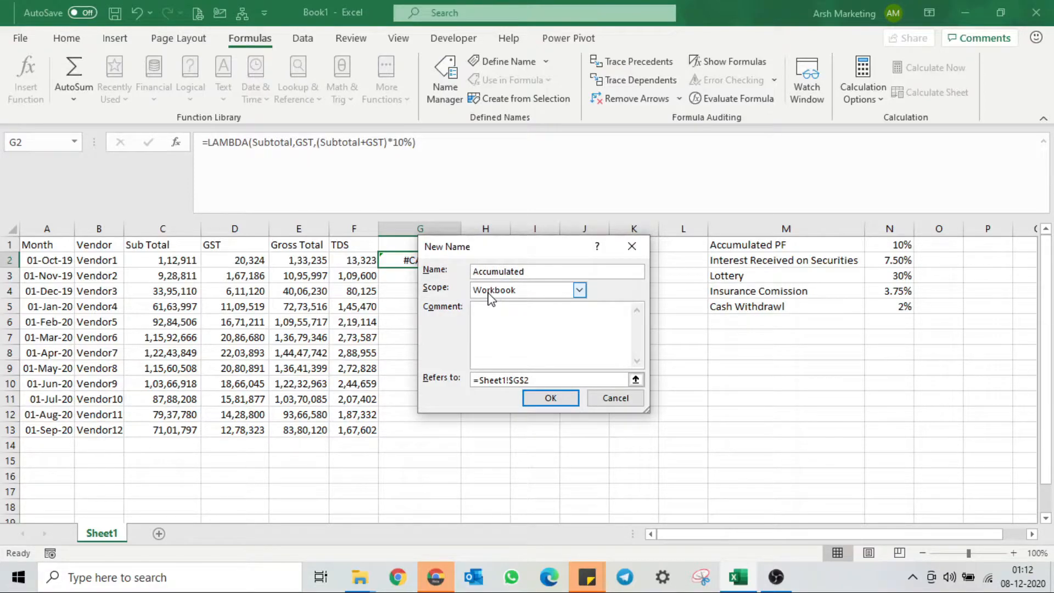
text(_PF)
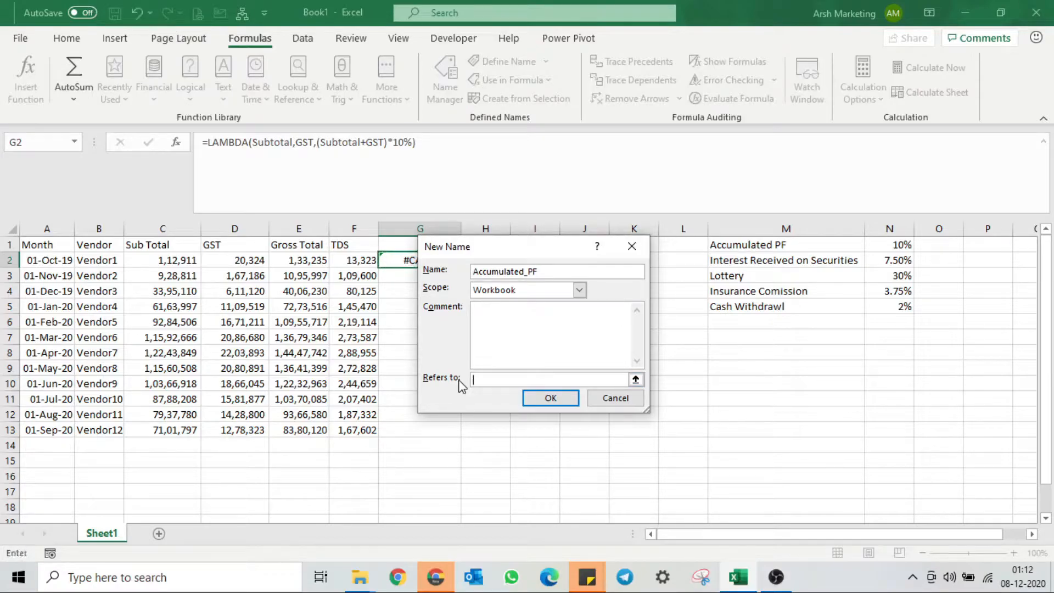
text(tal,GST,(Subtotal+GST)*10%))
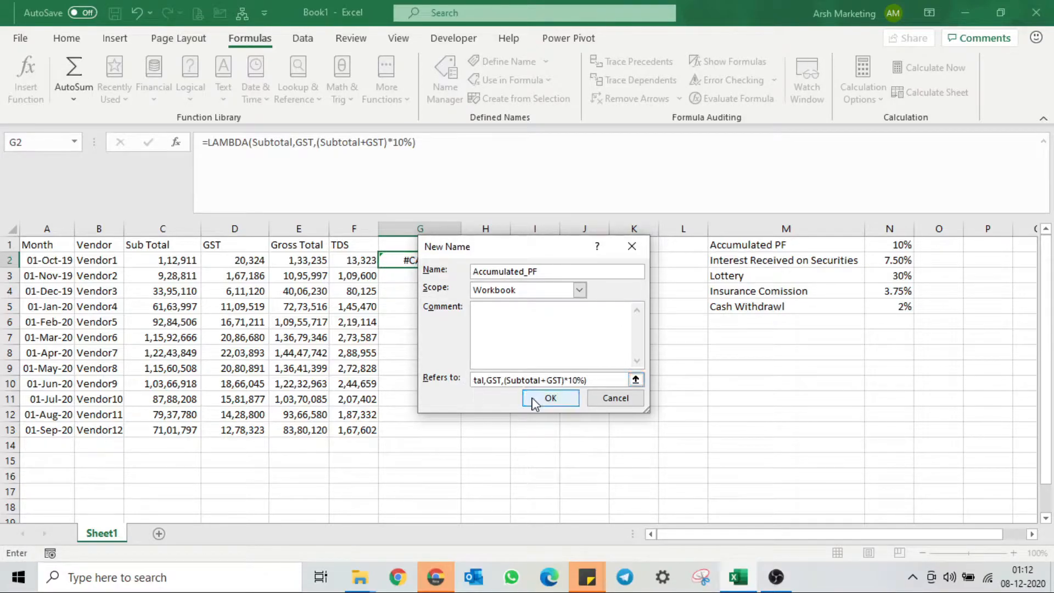
click(549, 397)
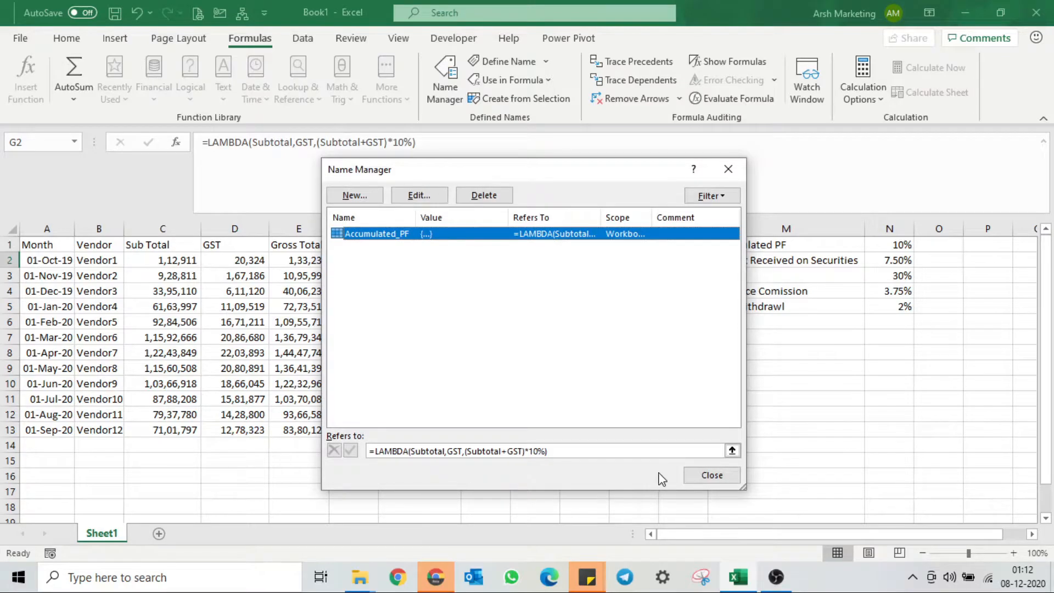
click(711, 474)
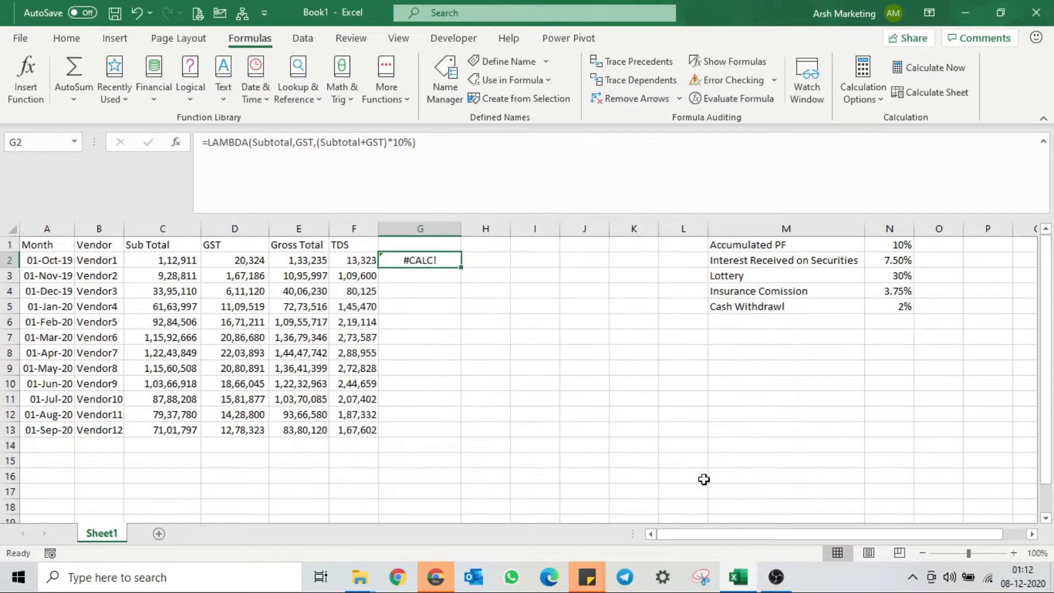
Enter =Accumulated_PF(C2,D2) in G2 for Vendor1, returning 13,323
text(=ACC)
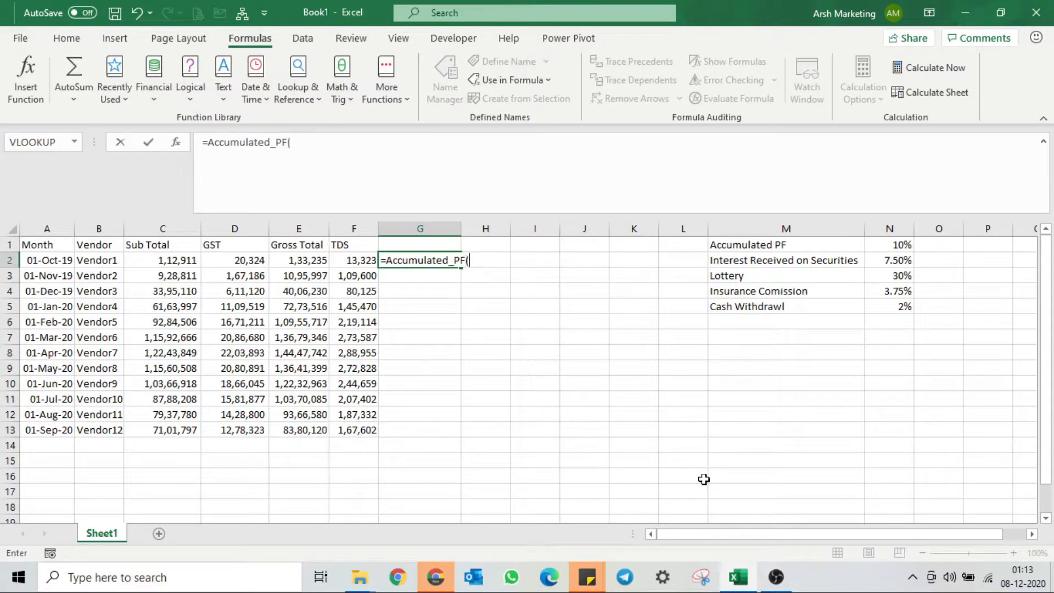
click(162, 260)
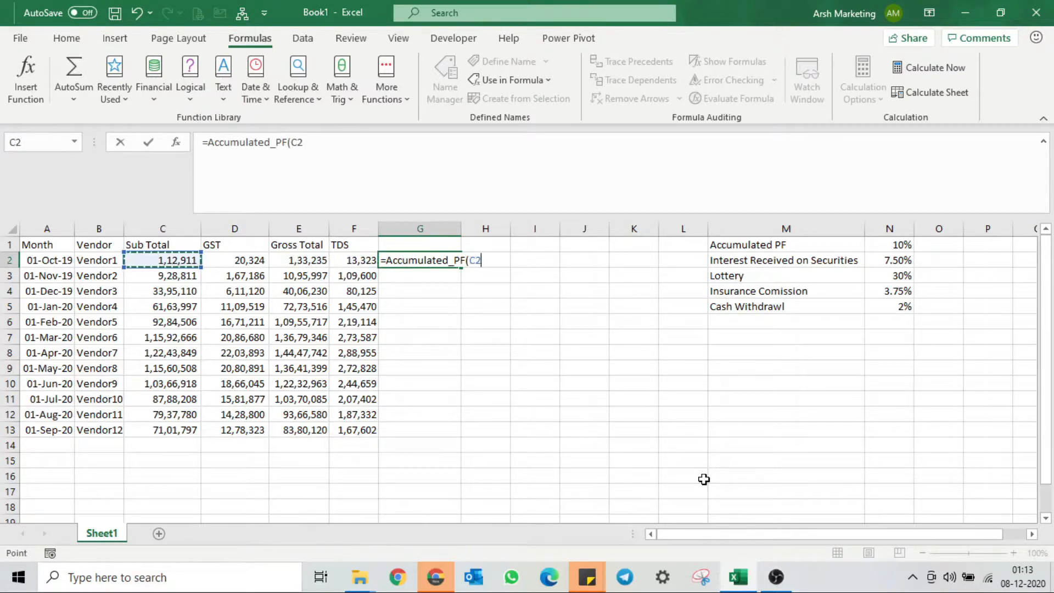
click(299, 261)
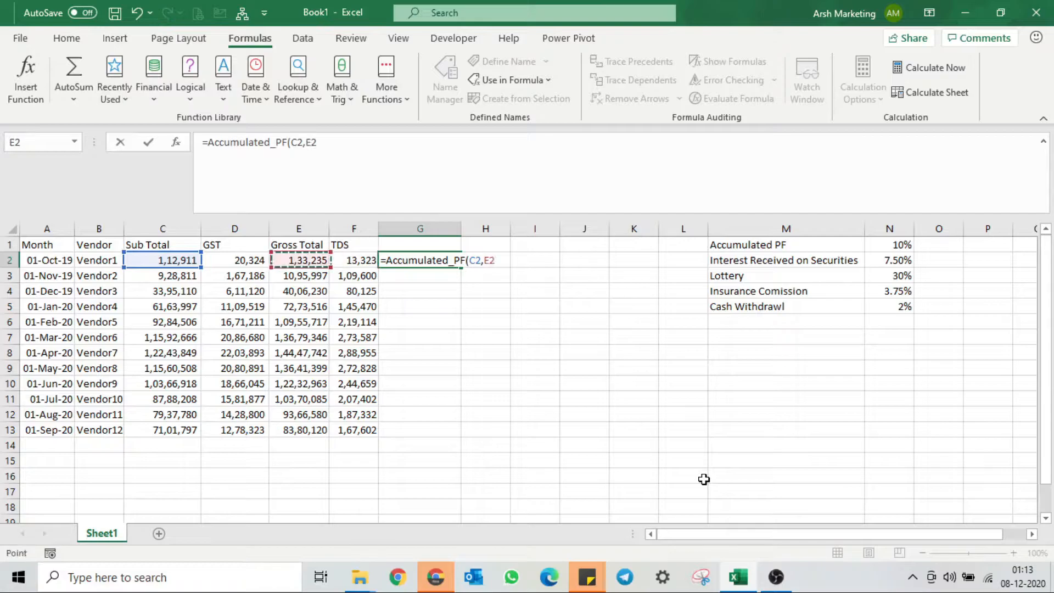
click(235, 260)
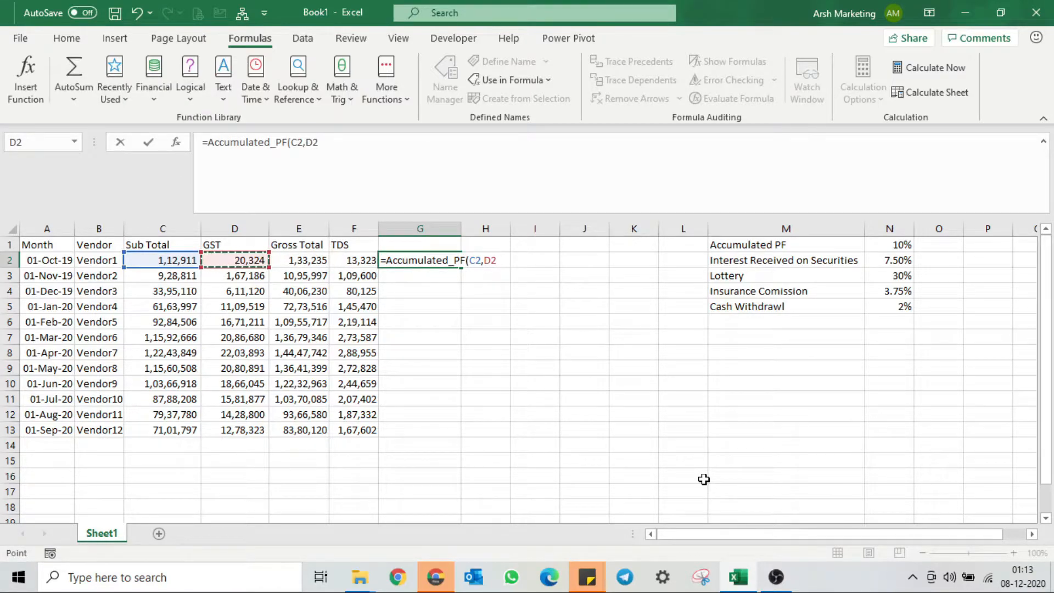
text())
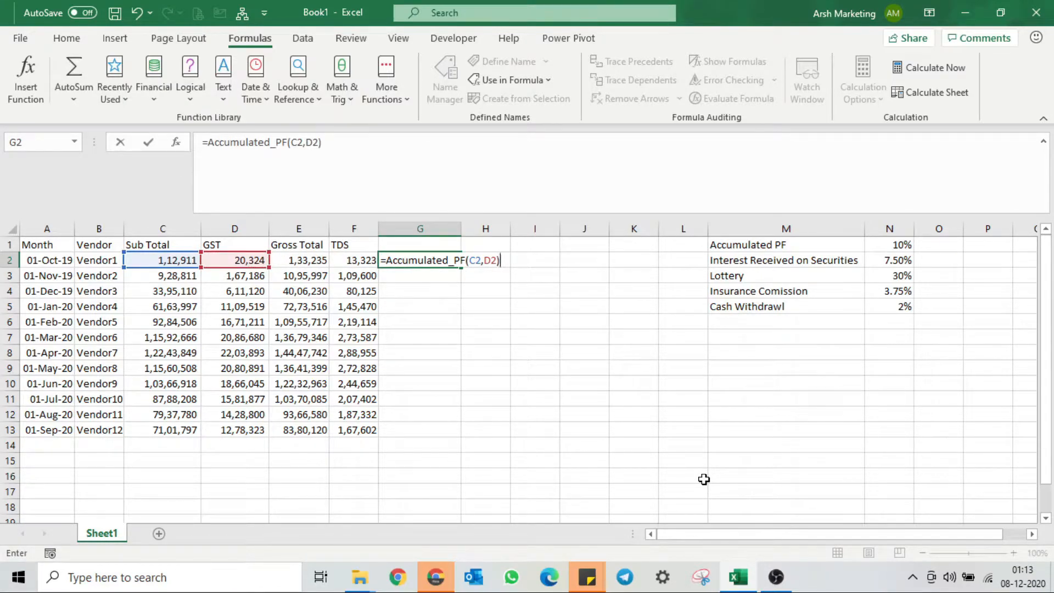
key(Return)
text(=)
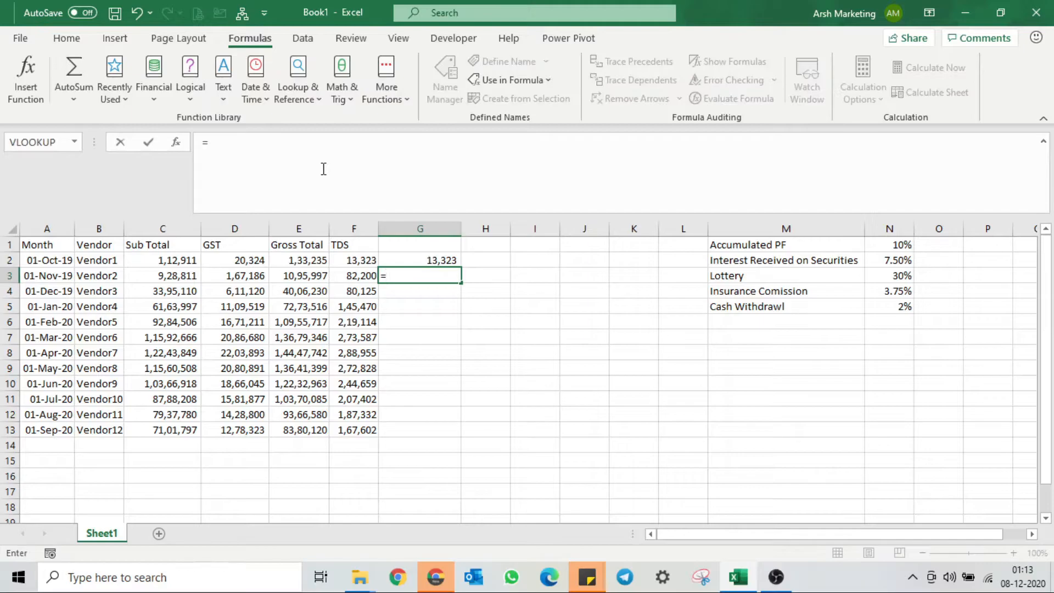
Enter =LAMBDA(Subtoal,GST,(Subtoal+GST)*7.50%) in G3, which shows #CALC!
text(LAMBDA(Sub)
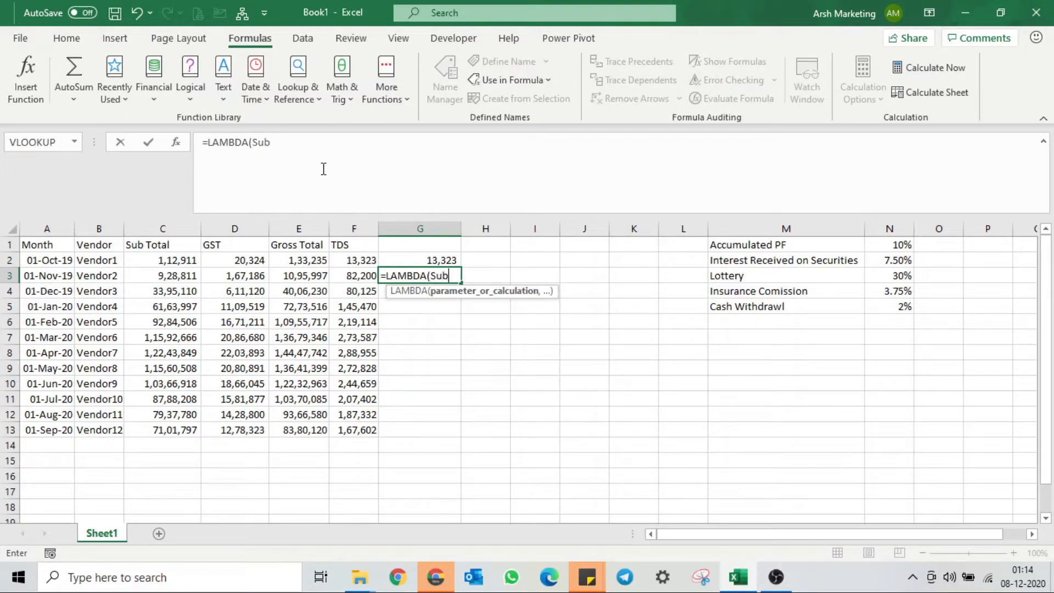
text(toal,GST,(Subto)
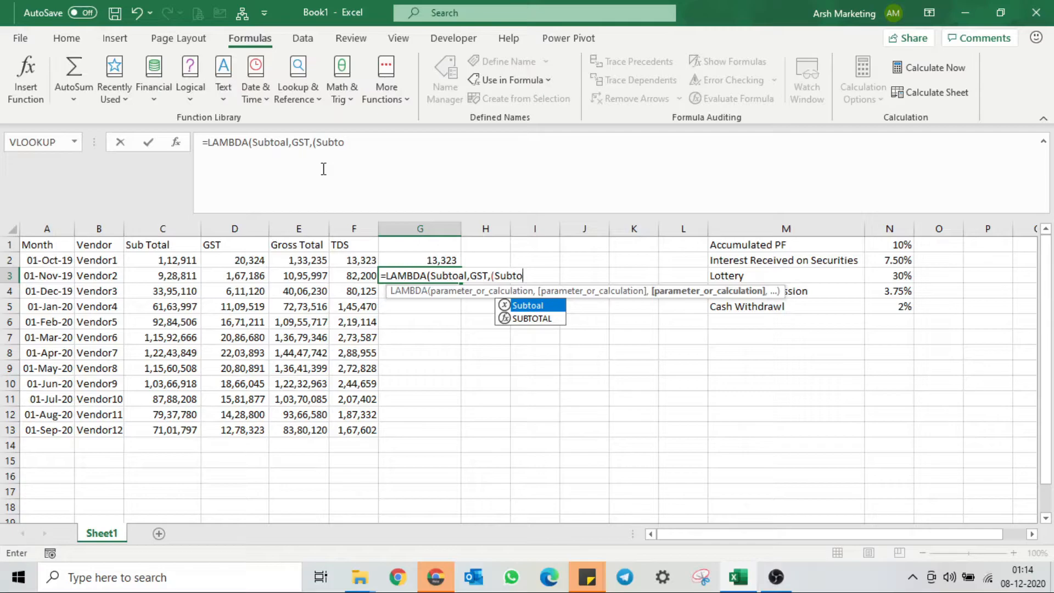
text(al)
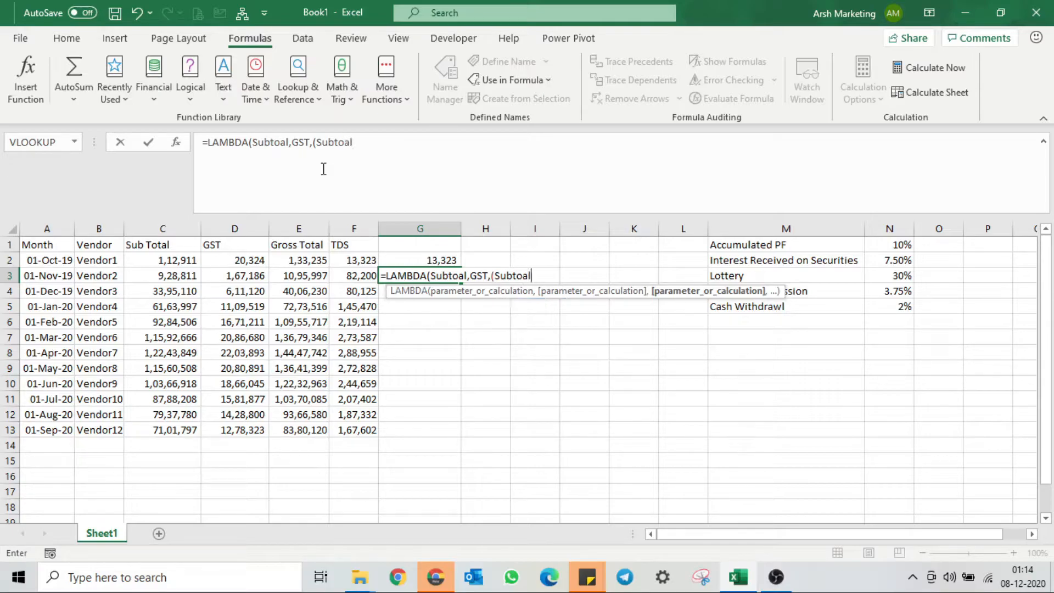
text(+GST)
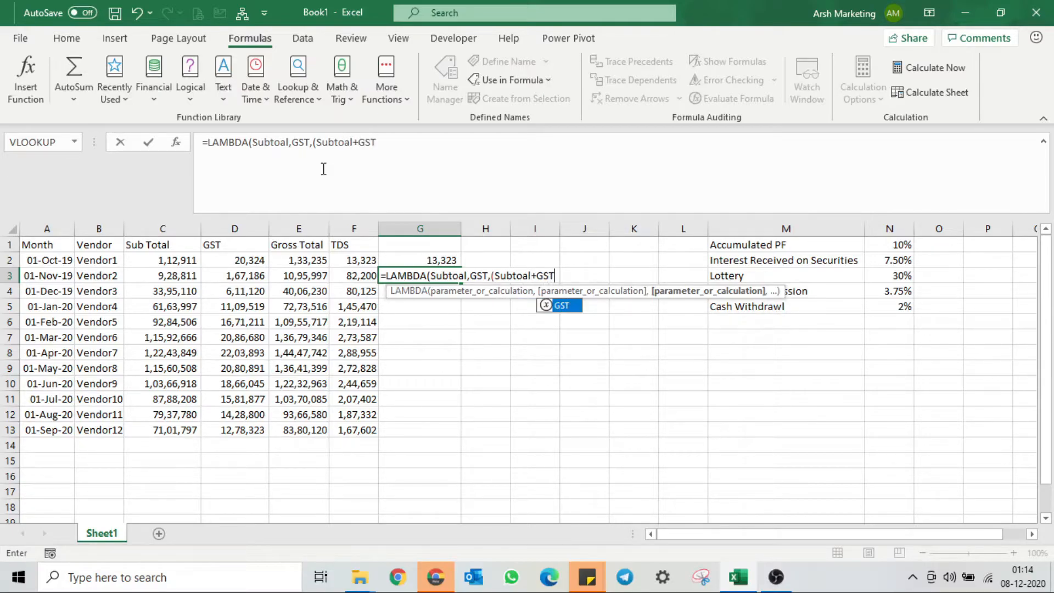
text(*)
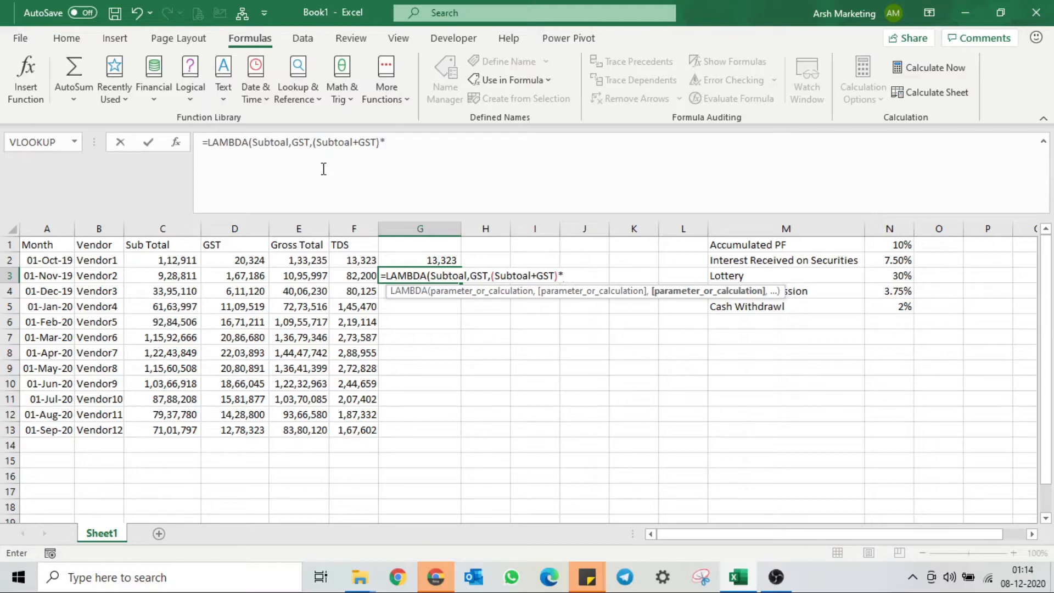
text(7.)
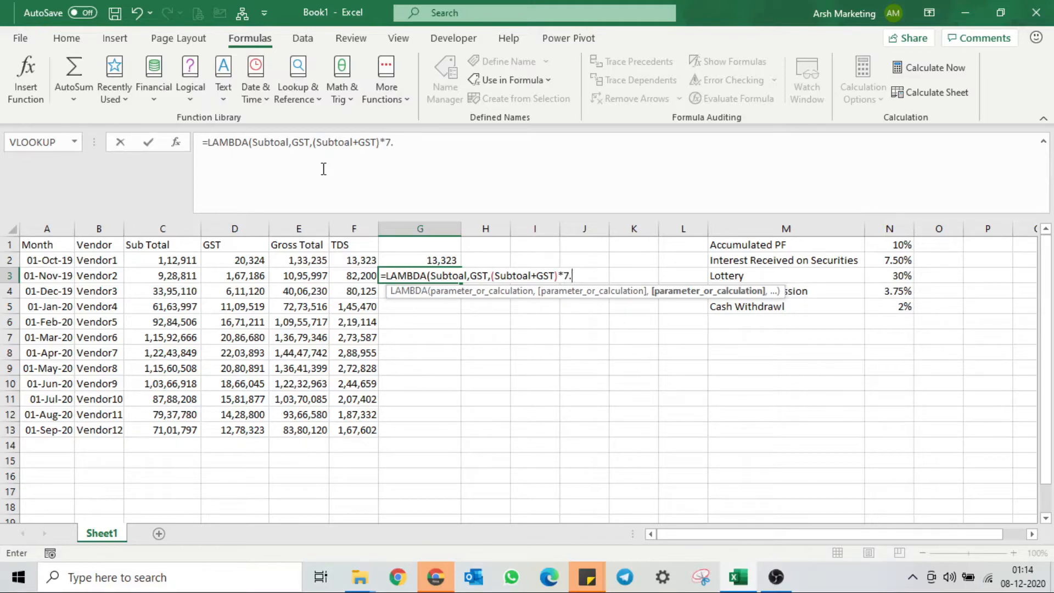
text(50%)
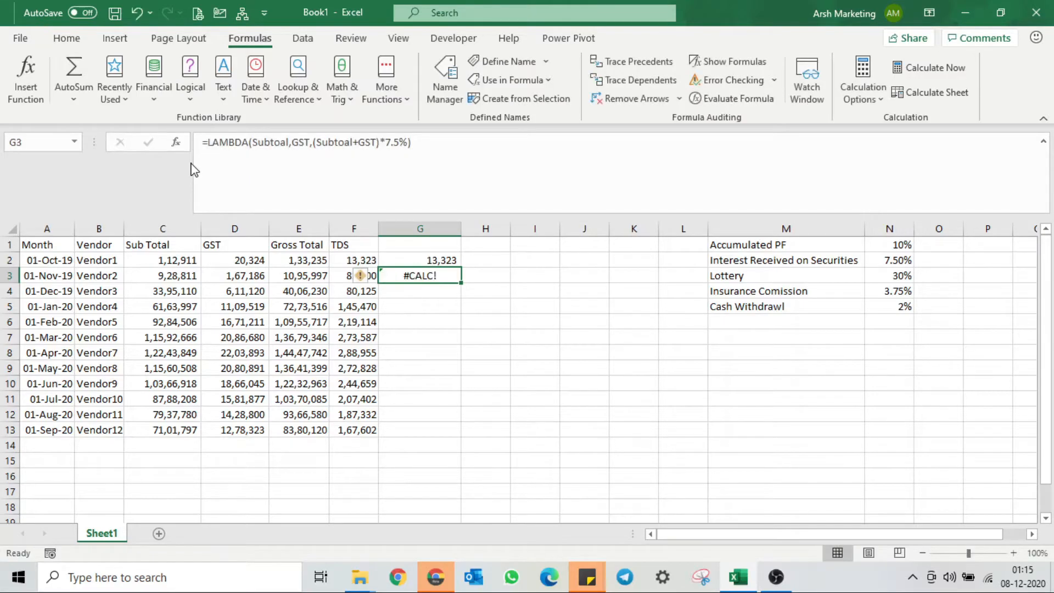
mouse_move(443, 77)
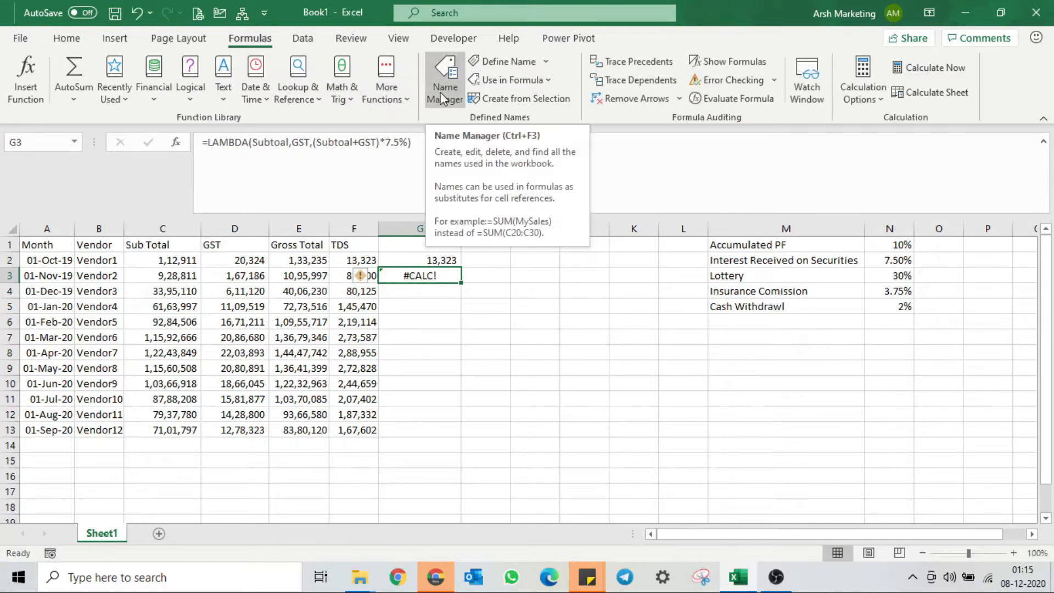
Define the name Interest_Received_Security referring to the 7.5% LAMBDA formula
click(508, 61)
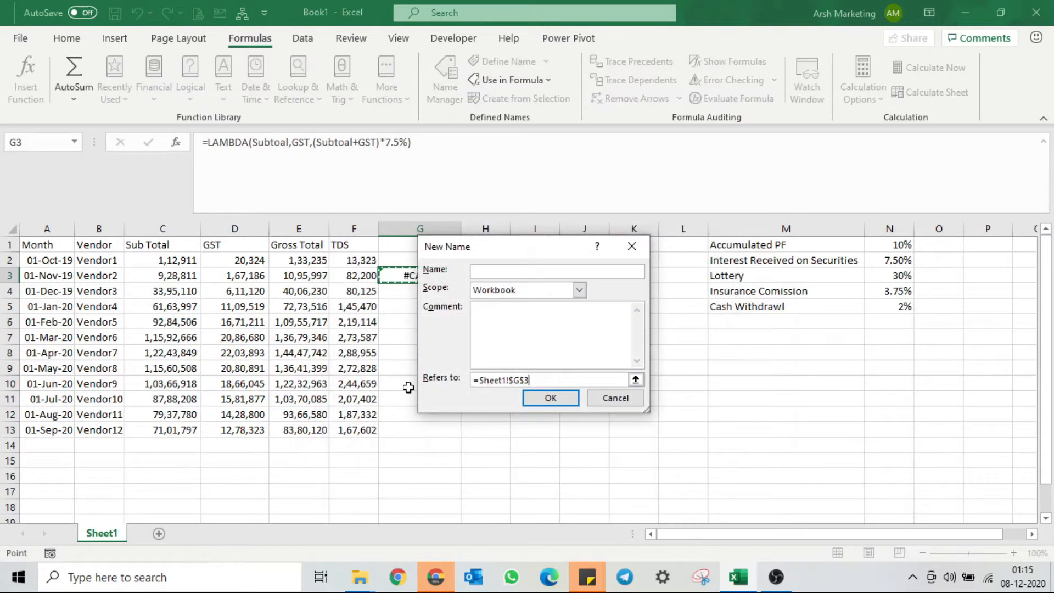
click(556, 271)
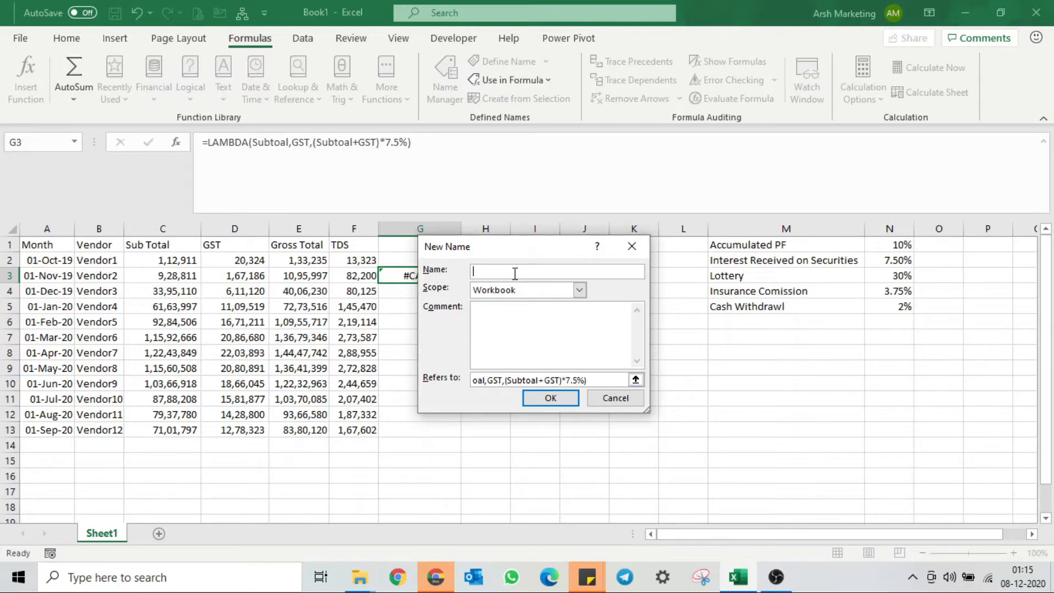
text(Interest_Received)
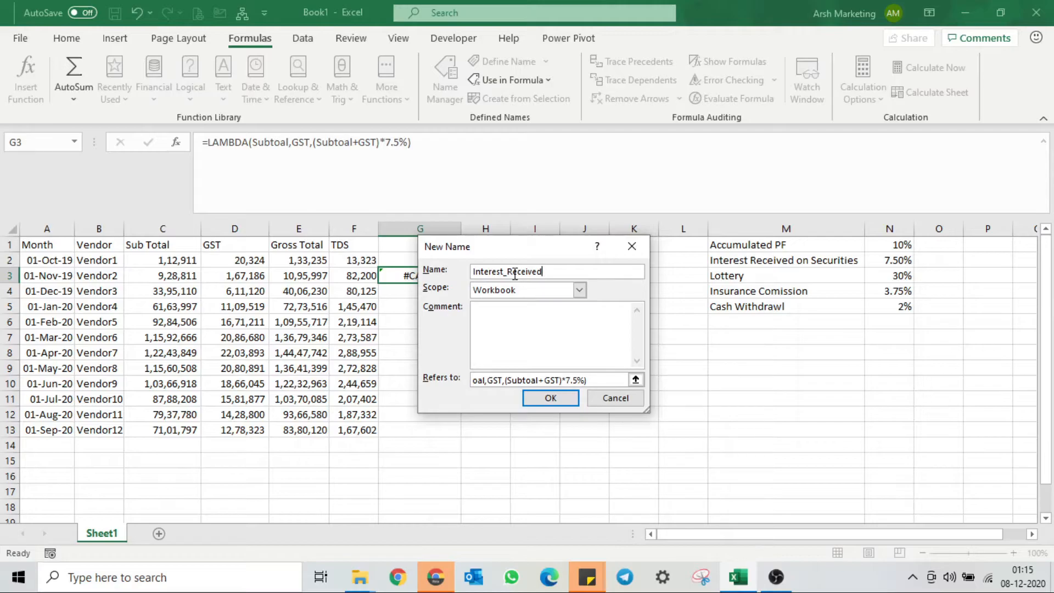
click(550, 397)
text(=)
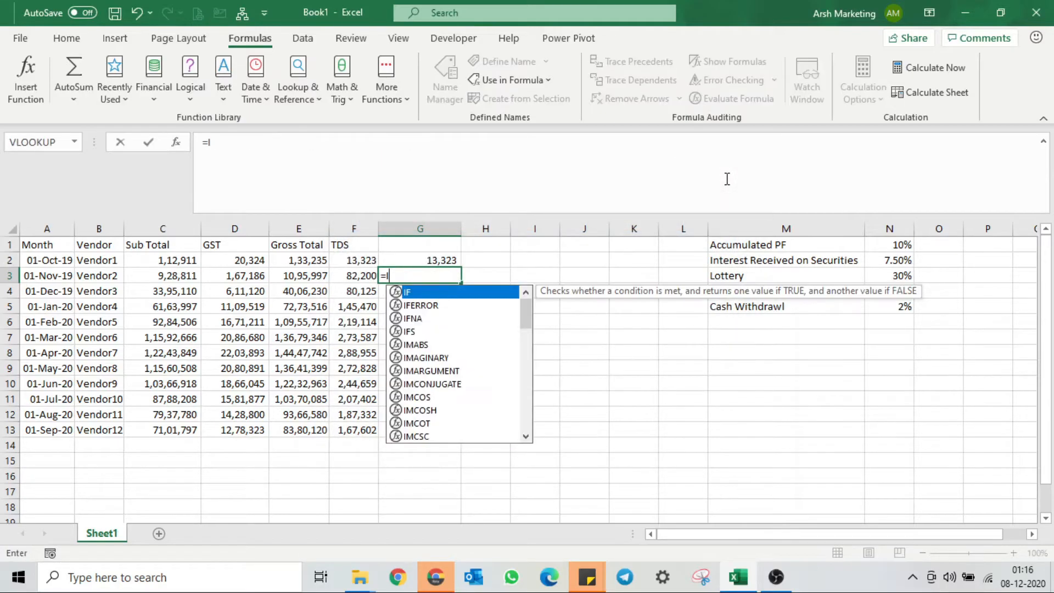
Enter =Interest_Received_Security(C3,D3) in G3 for Vendor2, returning 82,200
text(INT)
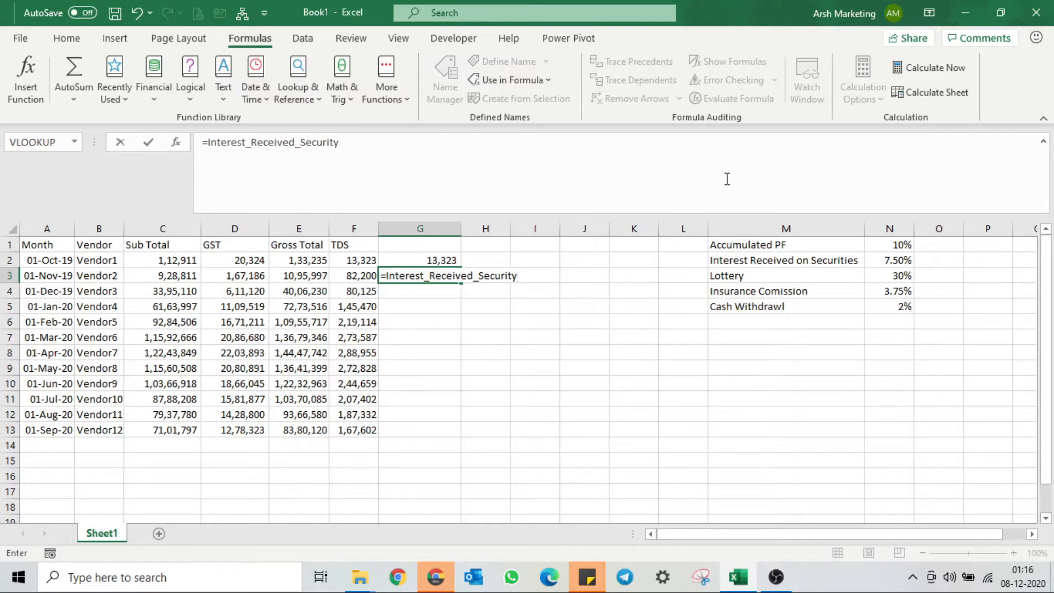
text(()
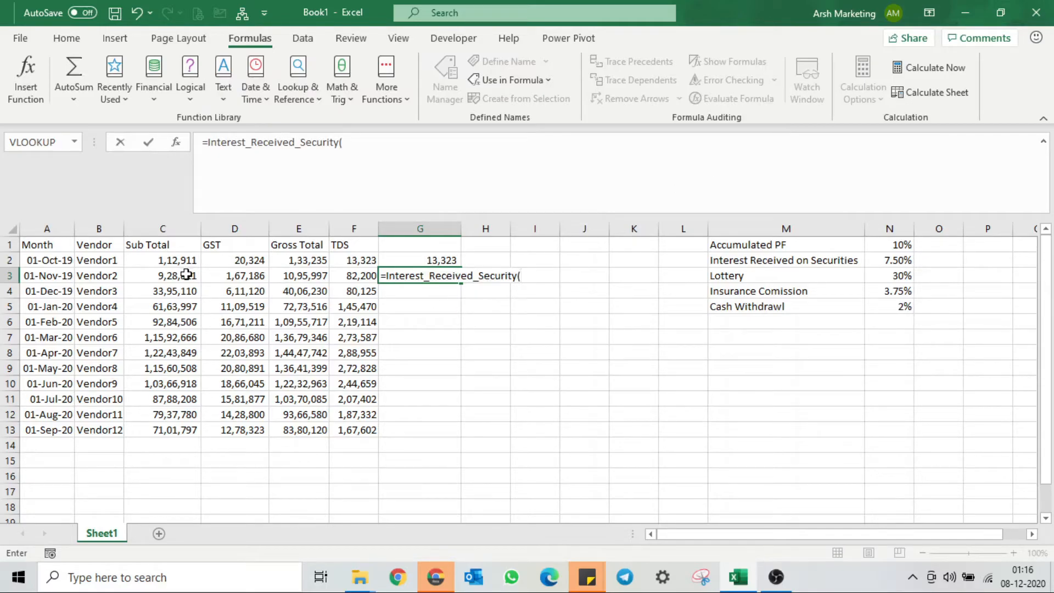
click(163, 275)
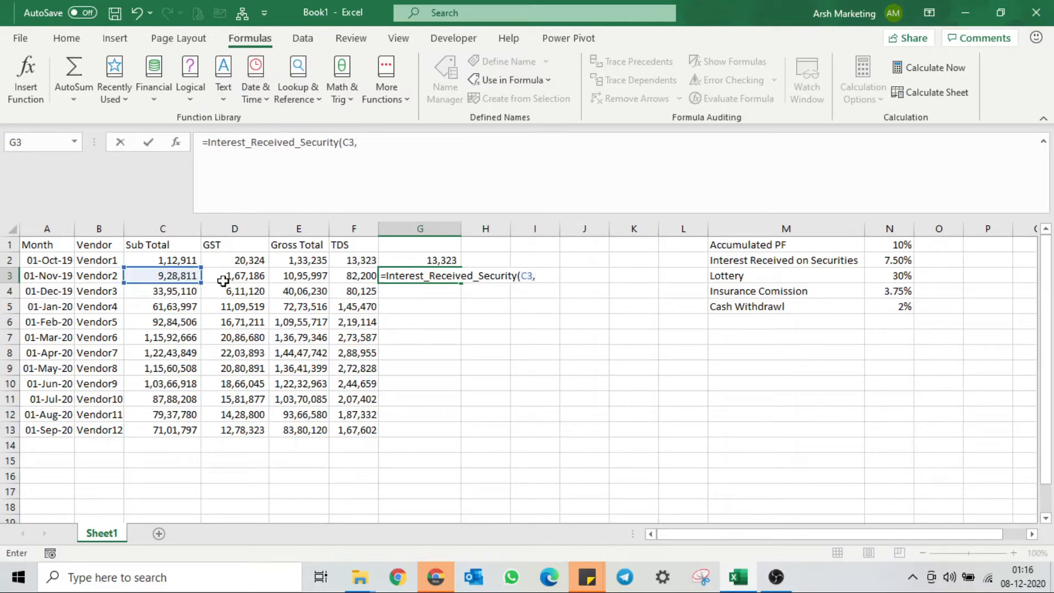
click(235, 275)
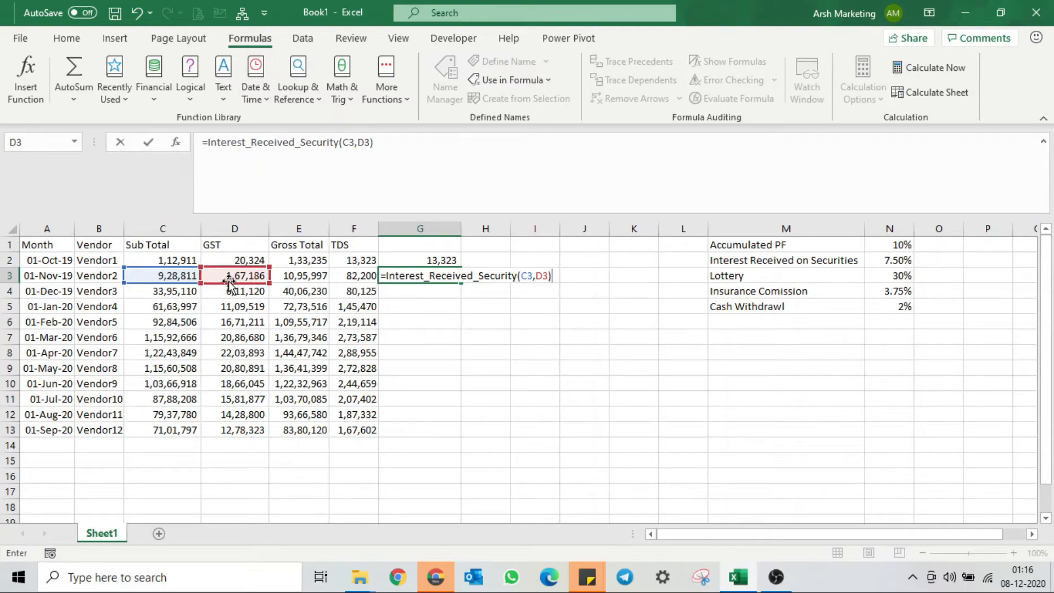
key(Return)
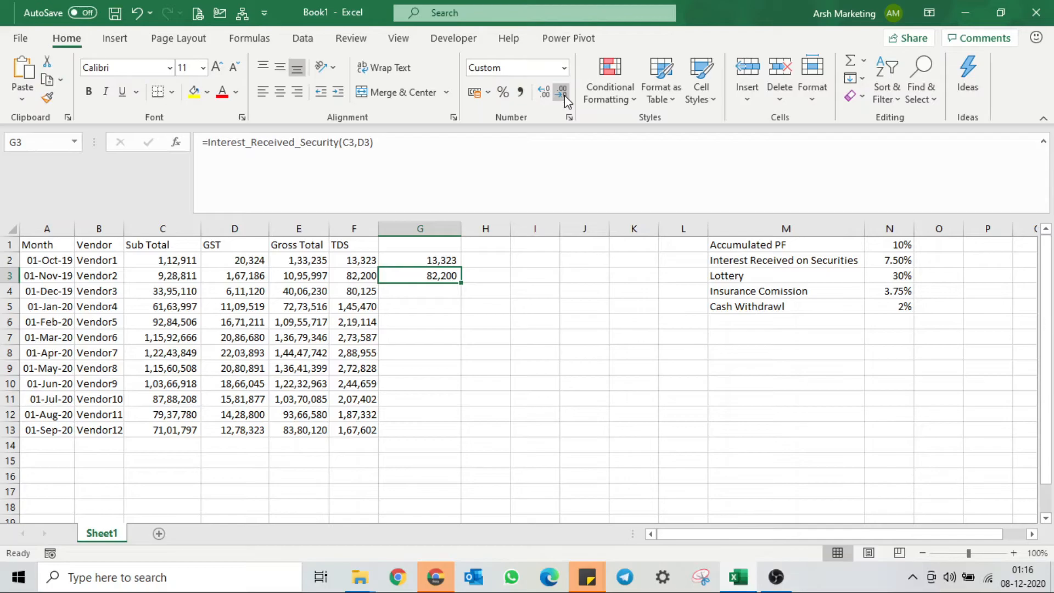
mouse_move(249, 38)
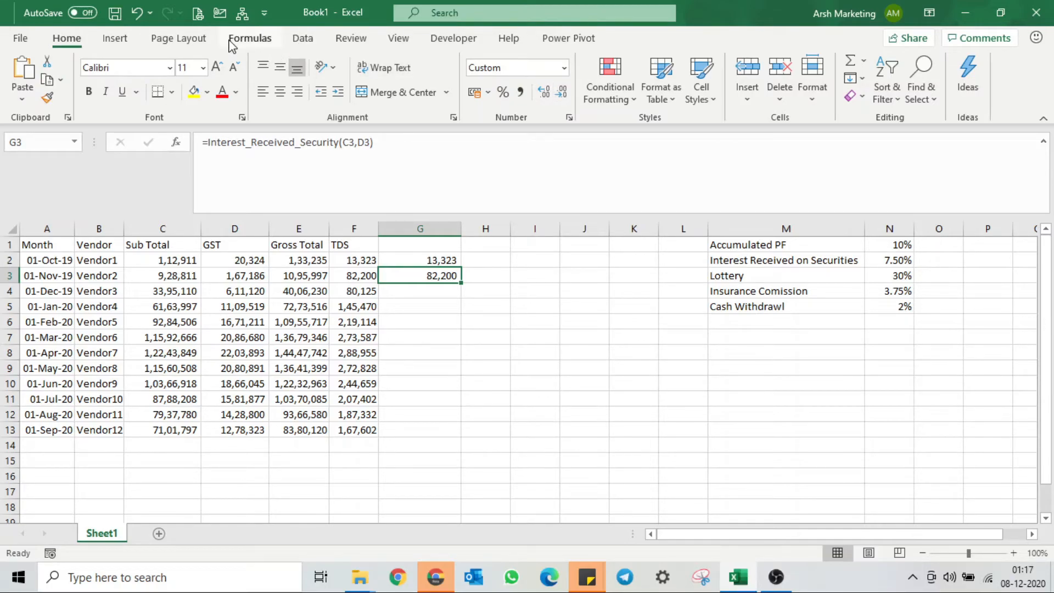
Define the name Lottery referring to =LAMBDA(Subtotal,GST,(Subtotal+GST)*30%)
click(249, 38)
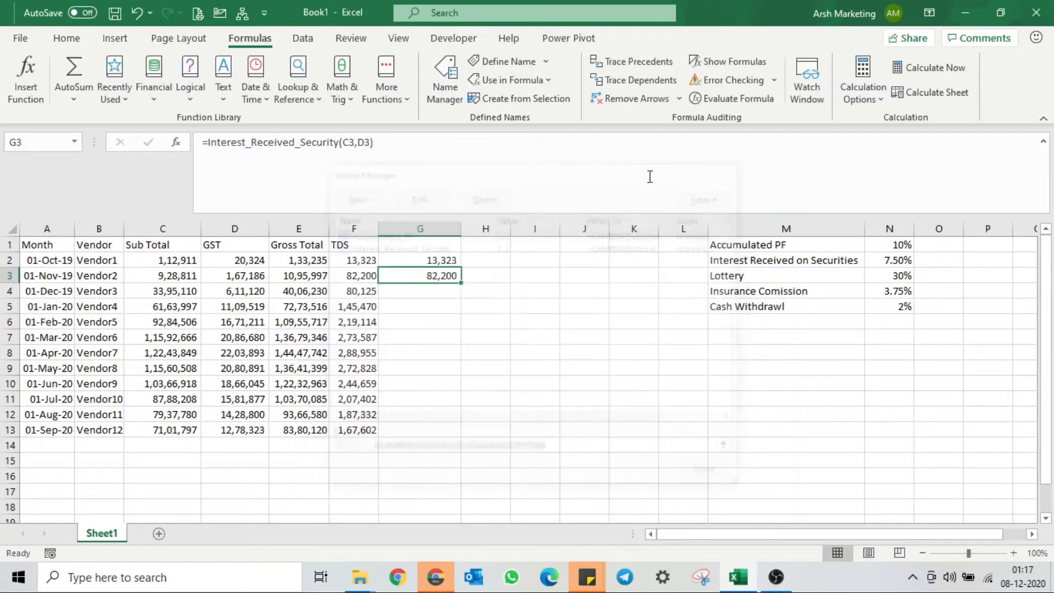
click(507, 61)
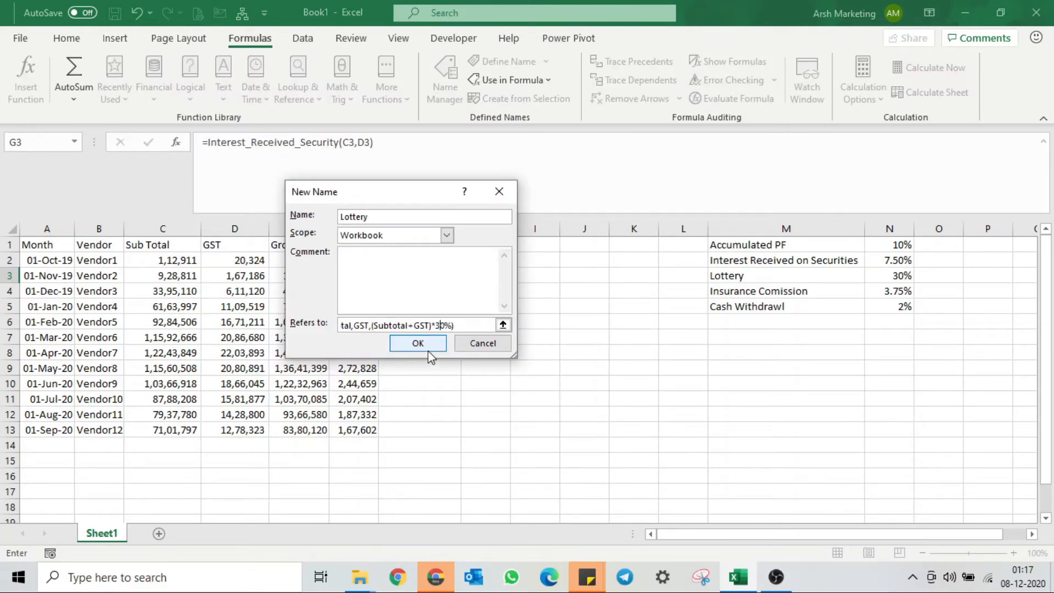
click(417, 342)
text(=Lottery(F4)
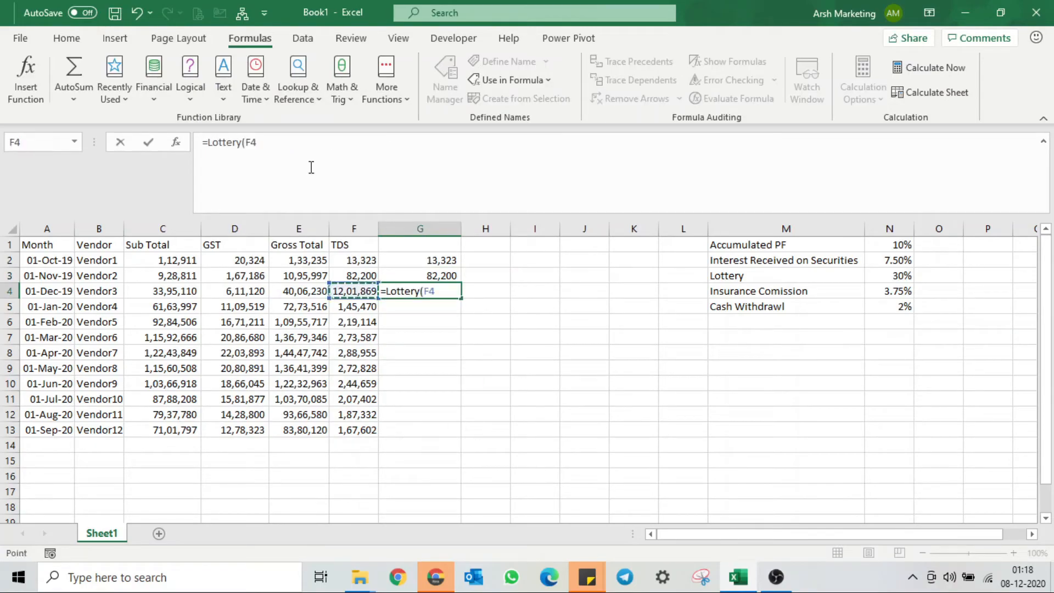
Enter =Lottery(C4,D4) in G4 for Vendor3, returning 1201868.94
key(Return)
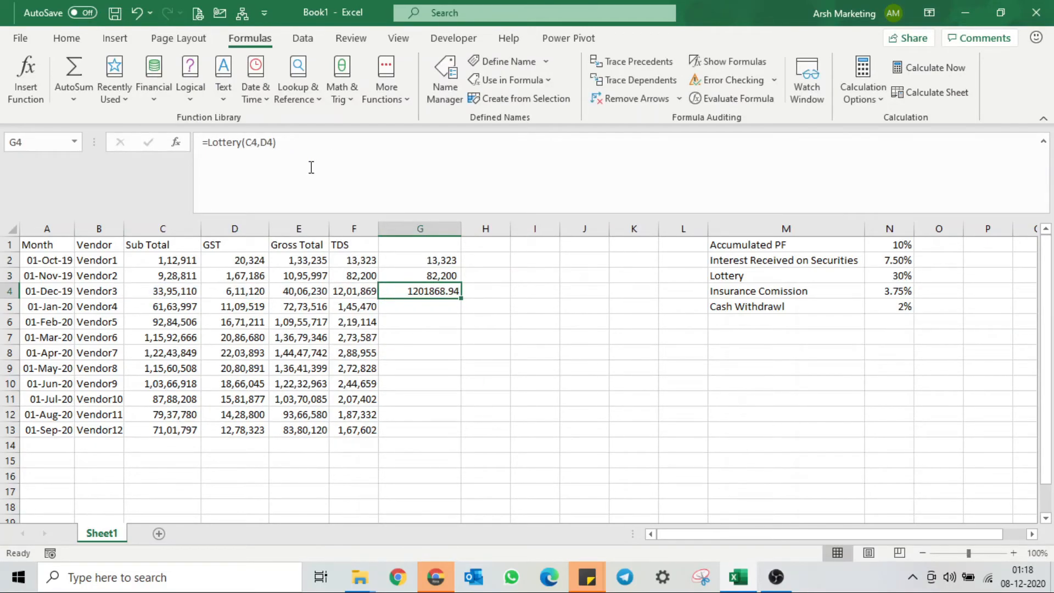